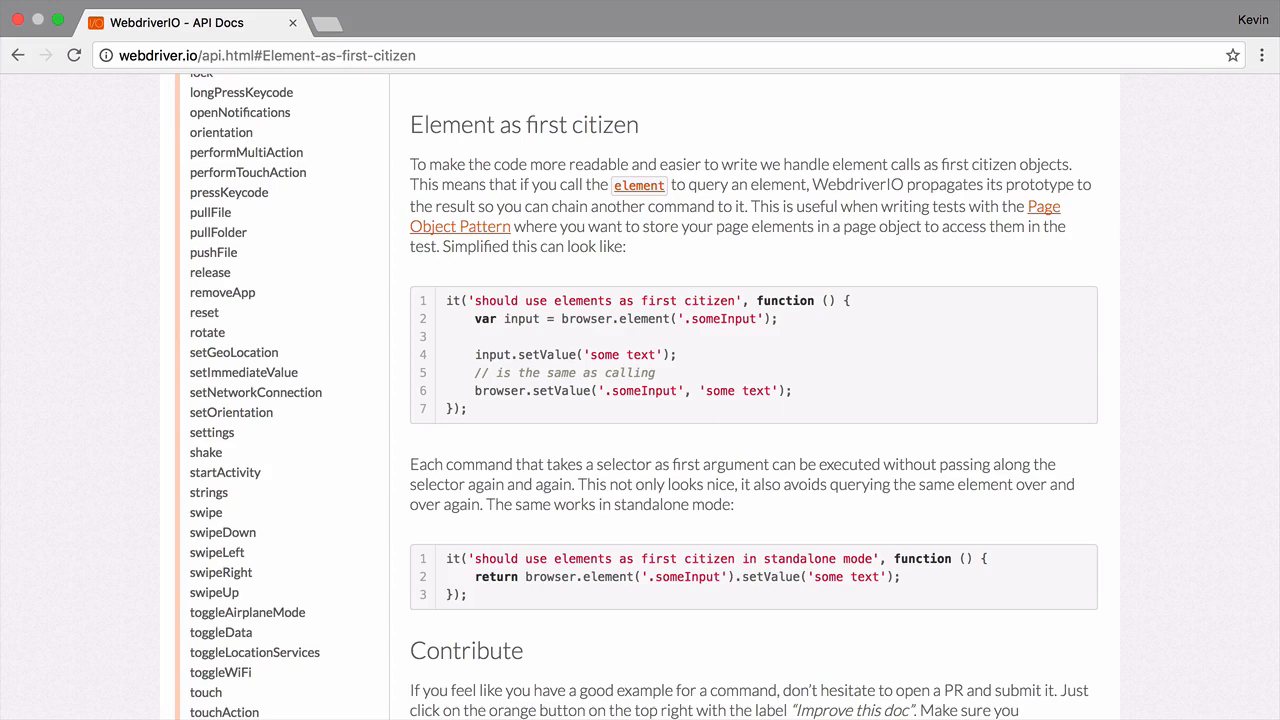
# - Search the docs for "page" and open the Pageobject Pattern guide
pyautogui.scroll(3)
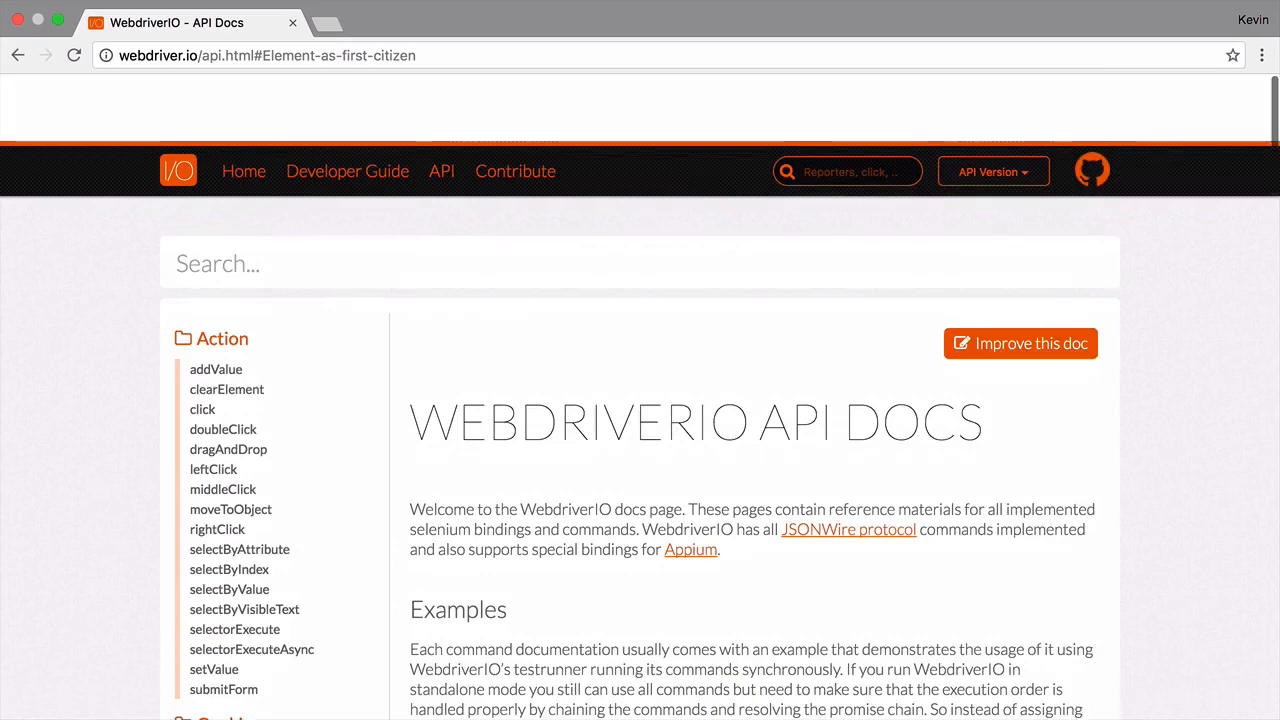
pyautogui.write('page')
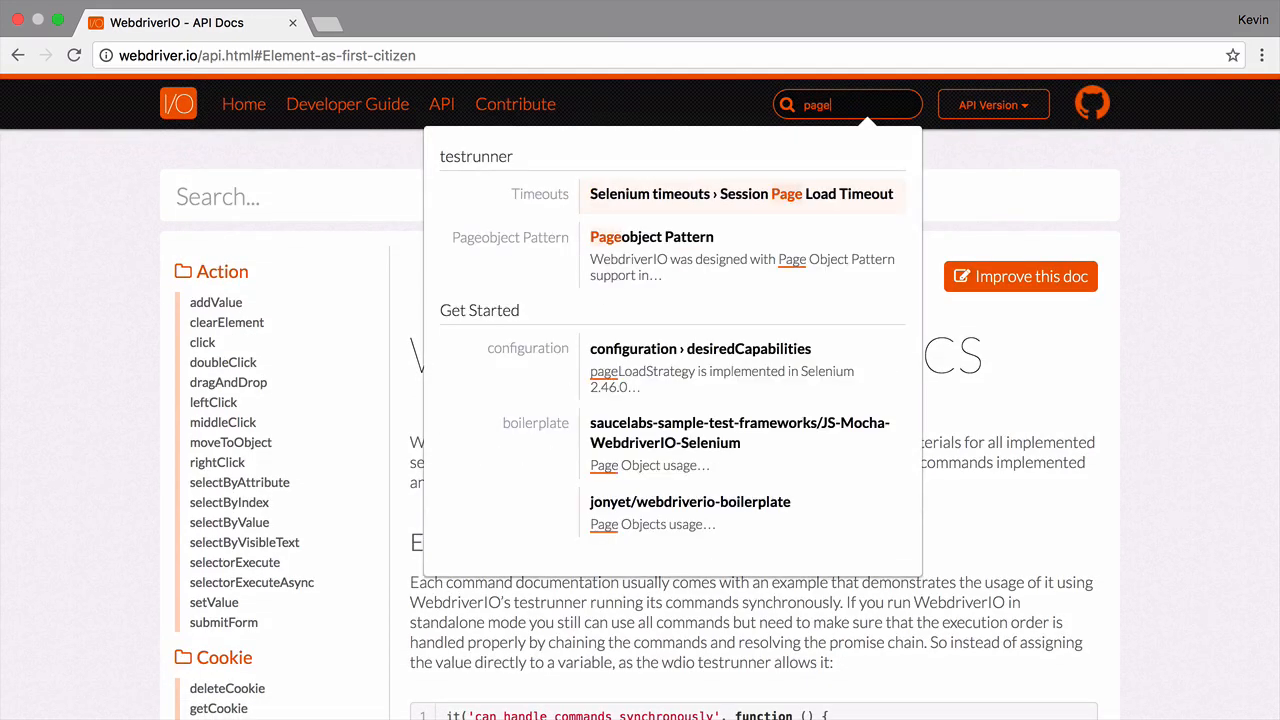
pyautogui.click(652, 236)
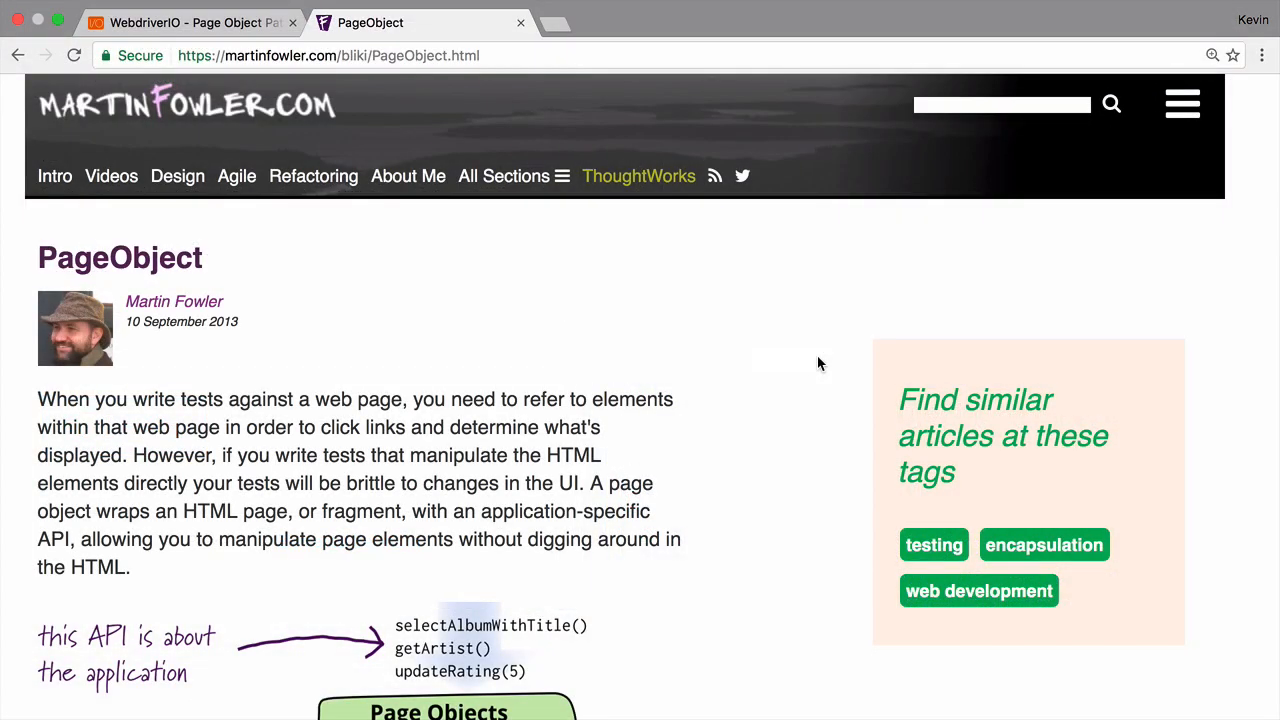
pyautogui.scroll(-3)
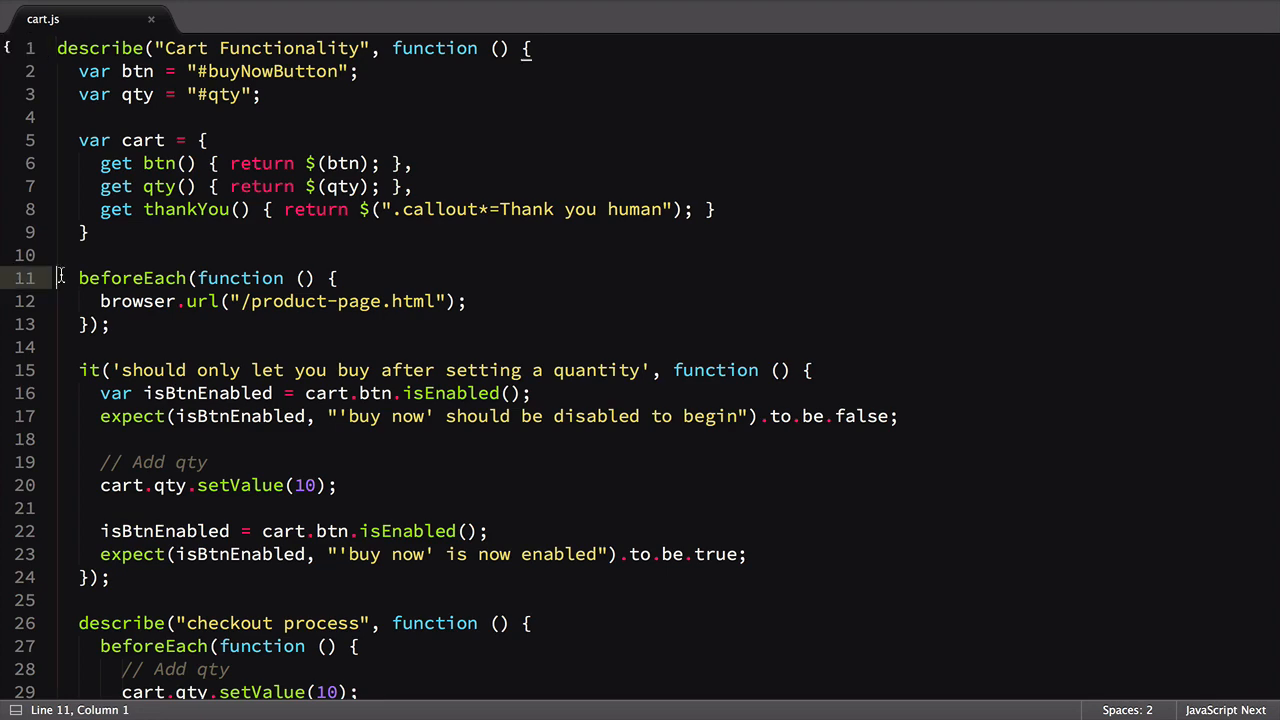
# - Save a new blank file as cart.page.js inside the test folder
pyautogui.press('ctrl+x')
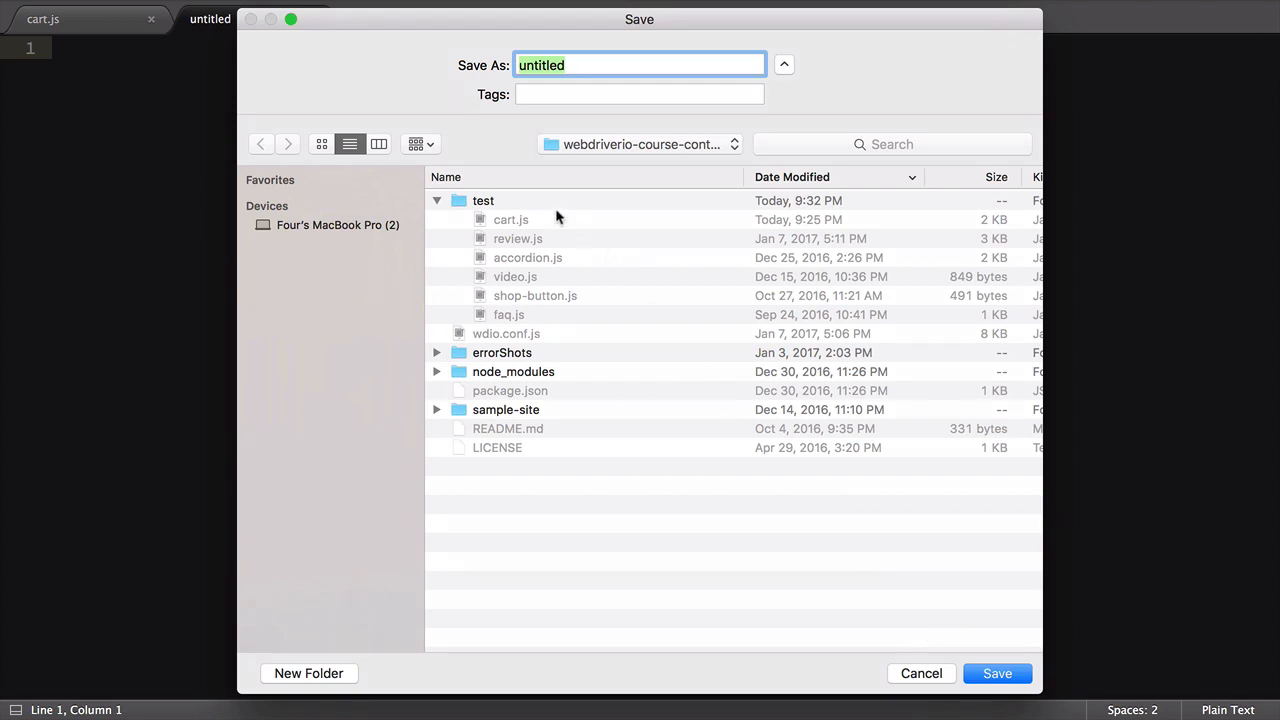
pyautogui.doubleClick(484, 200)
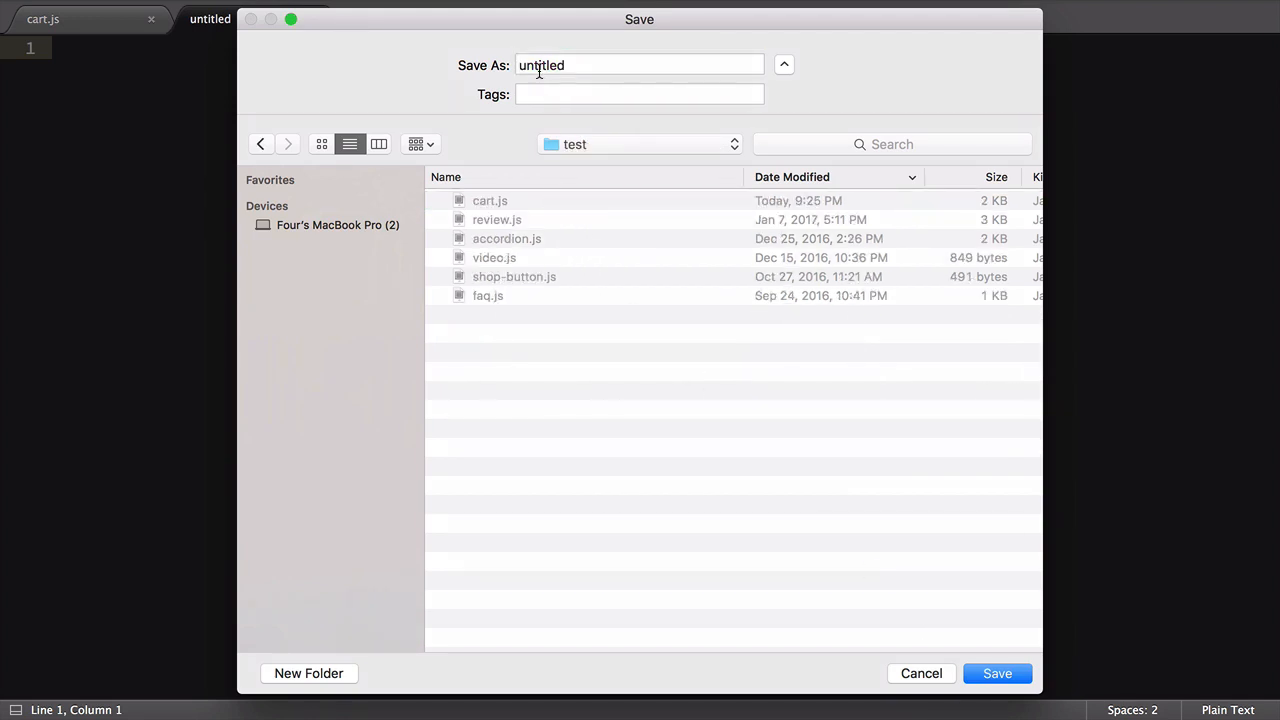
pyautogui.write('cart.page.js')
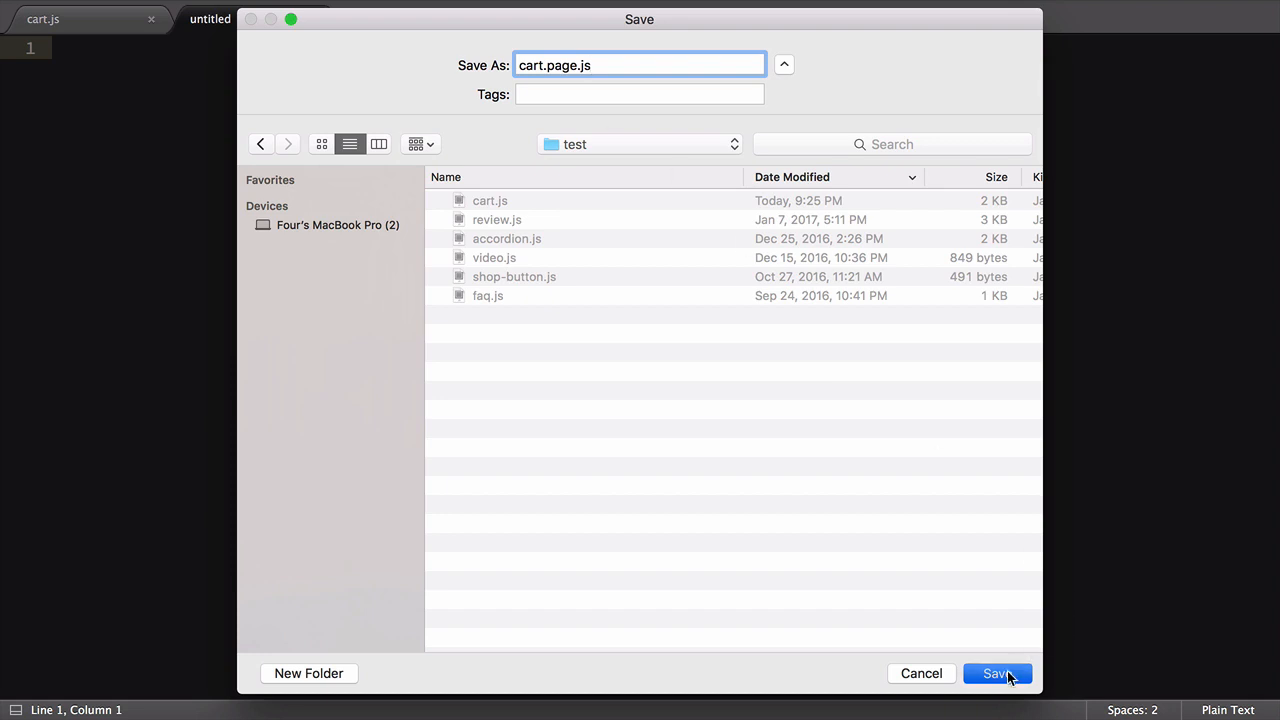
pyautogui.click(386, 12)
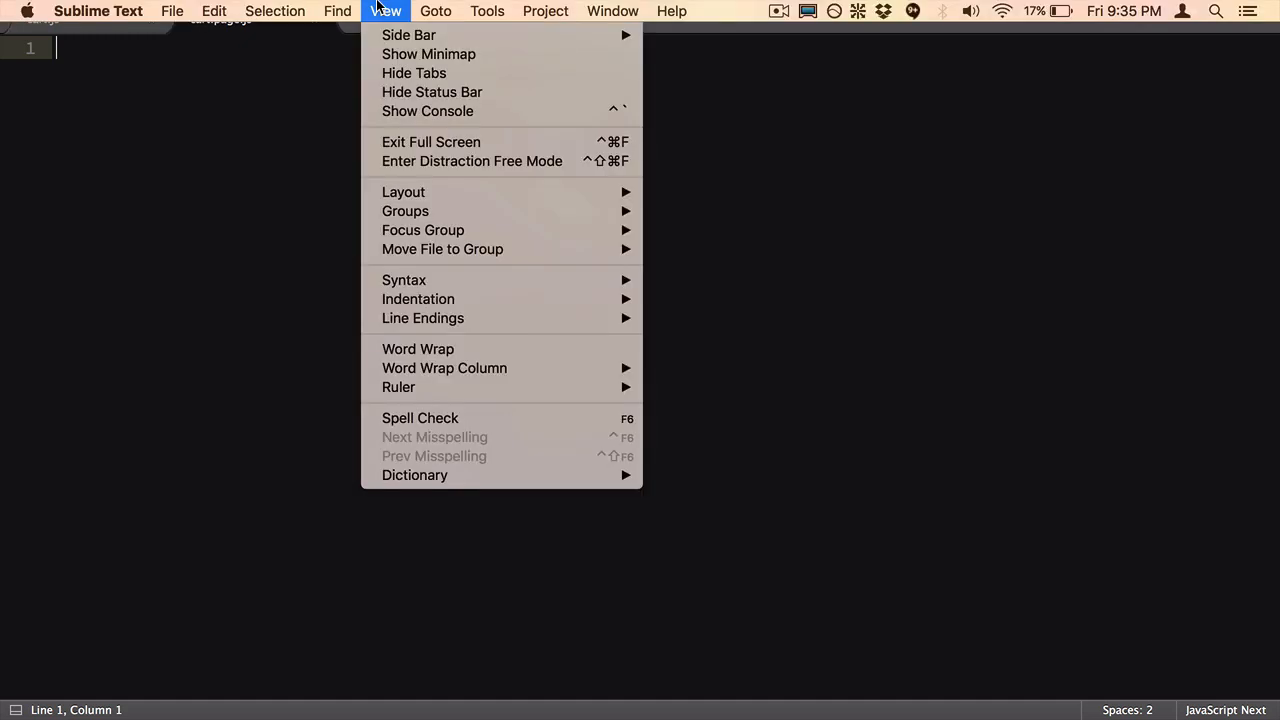
pyautogui.moveTo(404, 192)
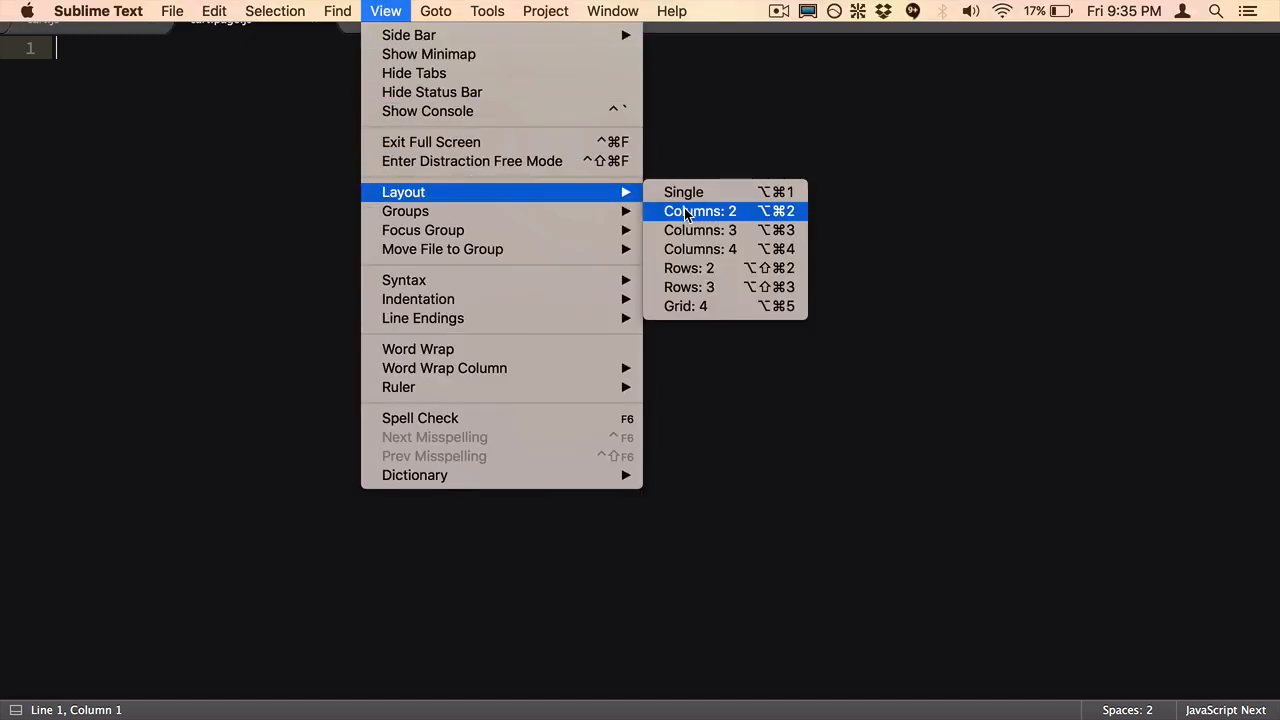
# - Split the editor into two columns with cart.page.js in the second group beside cart.js
pyautogui.click(700, 212)
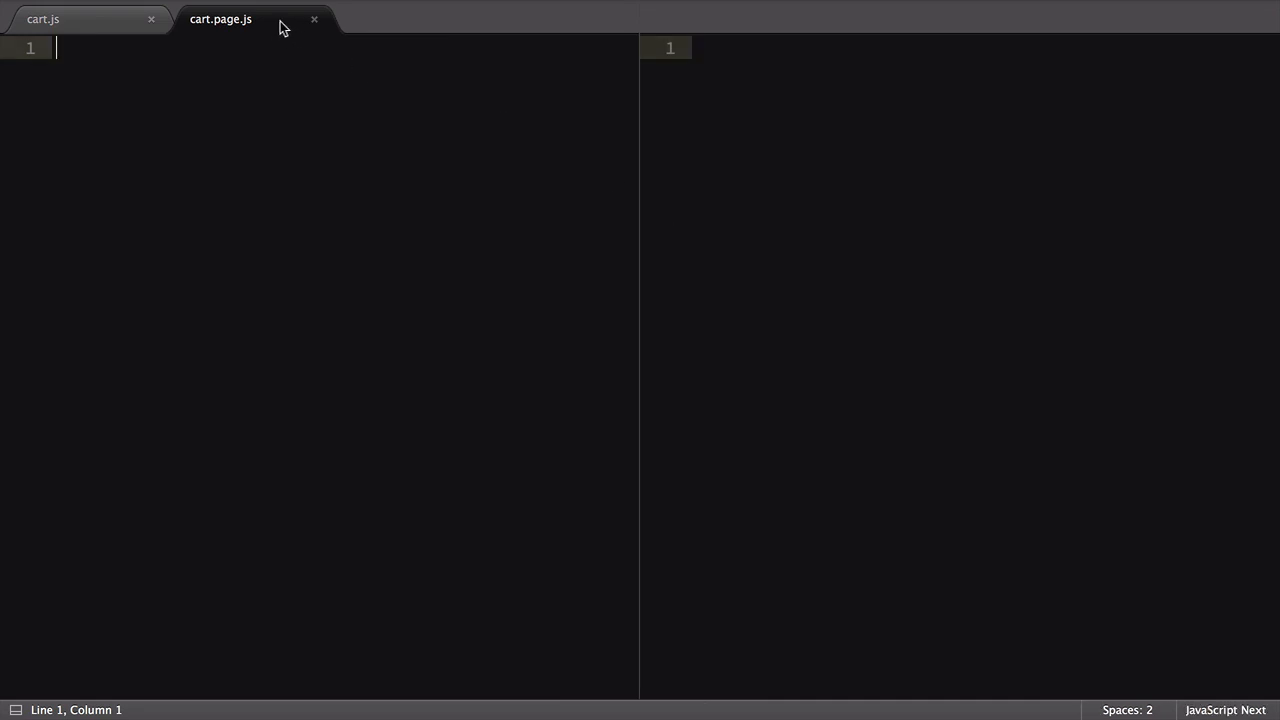
pyautogui.click(44, 18)
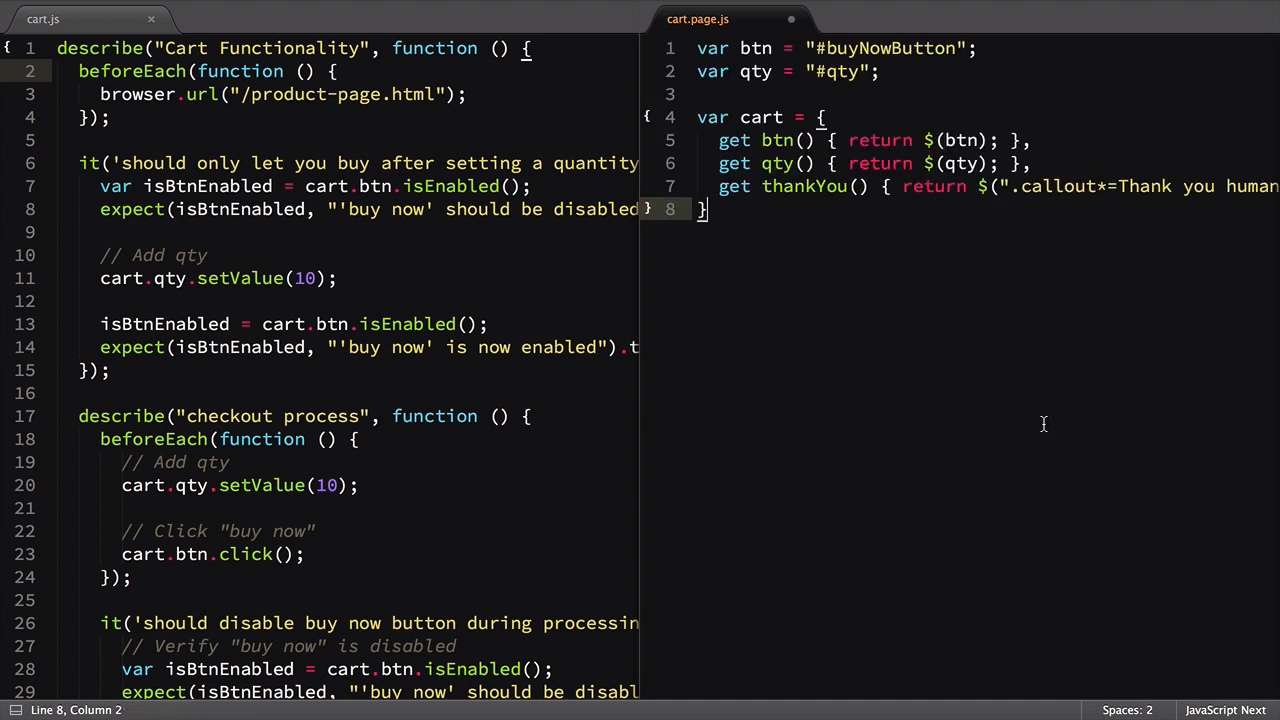
pyautogui.doubleClick(884, 48)
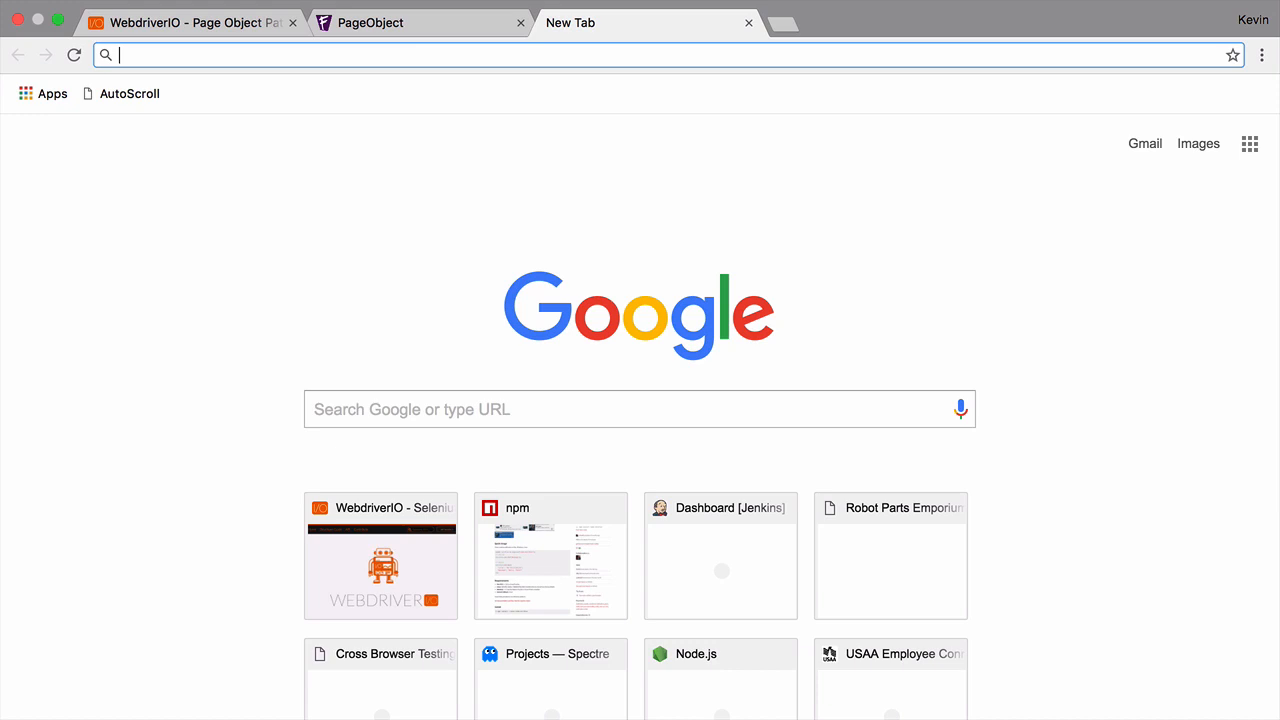
# - Search Google for "es6 class" and open the MDN Classes reference
pyautogui.write('es6 ck')
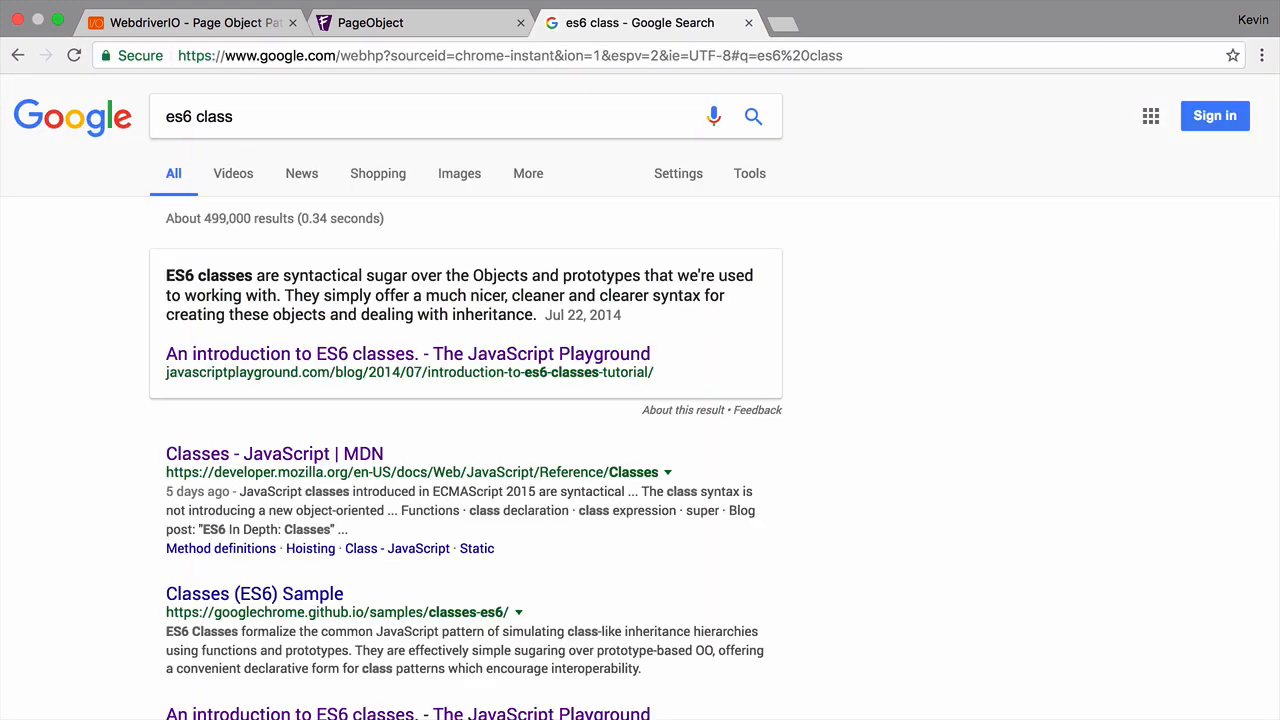
pyautogui.click(274, 452)
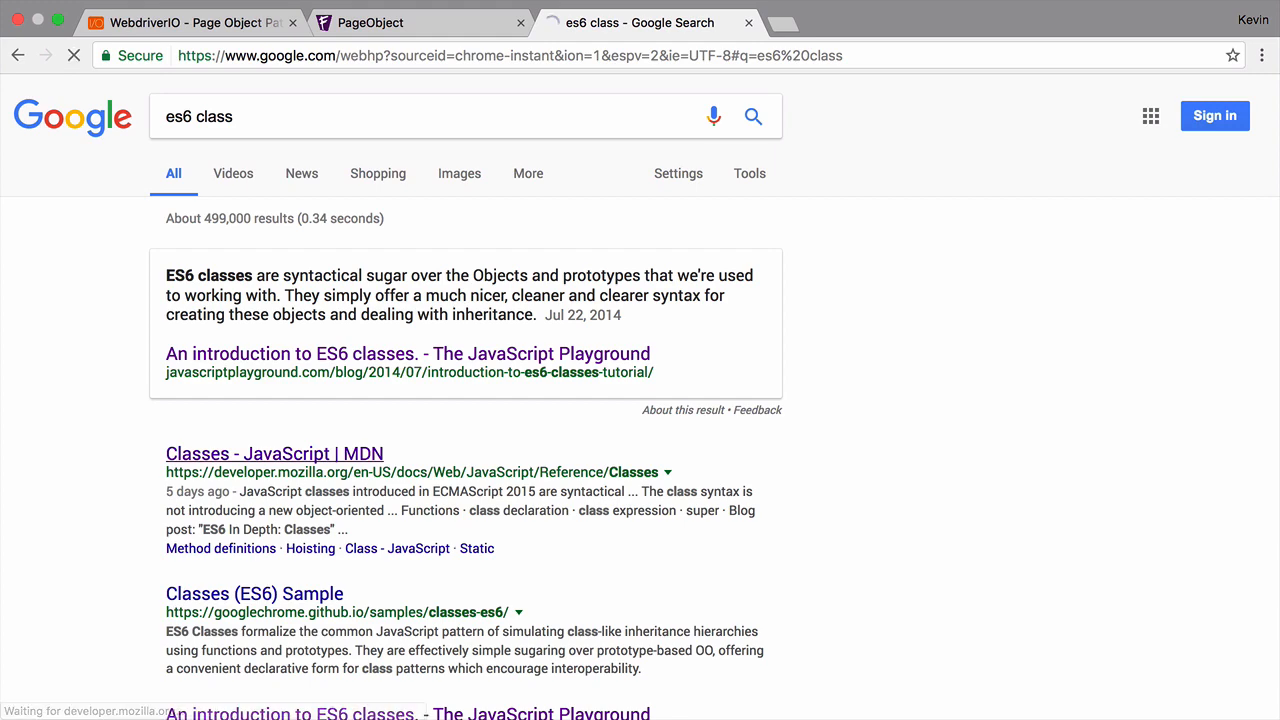
pyautogui.click(274, 452)
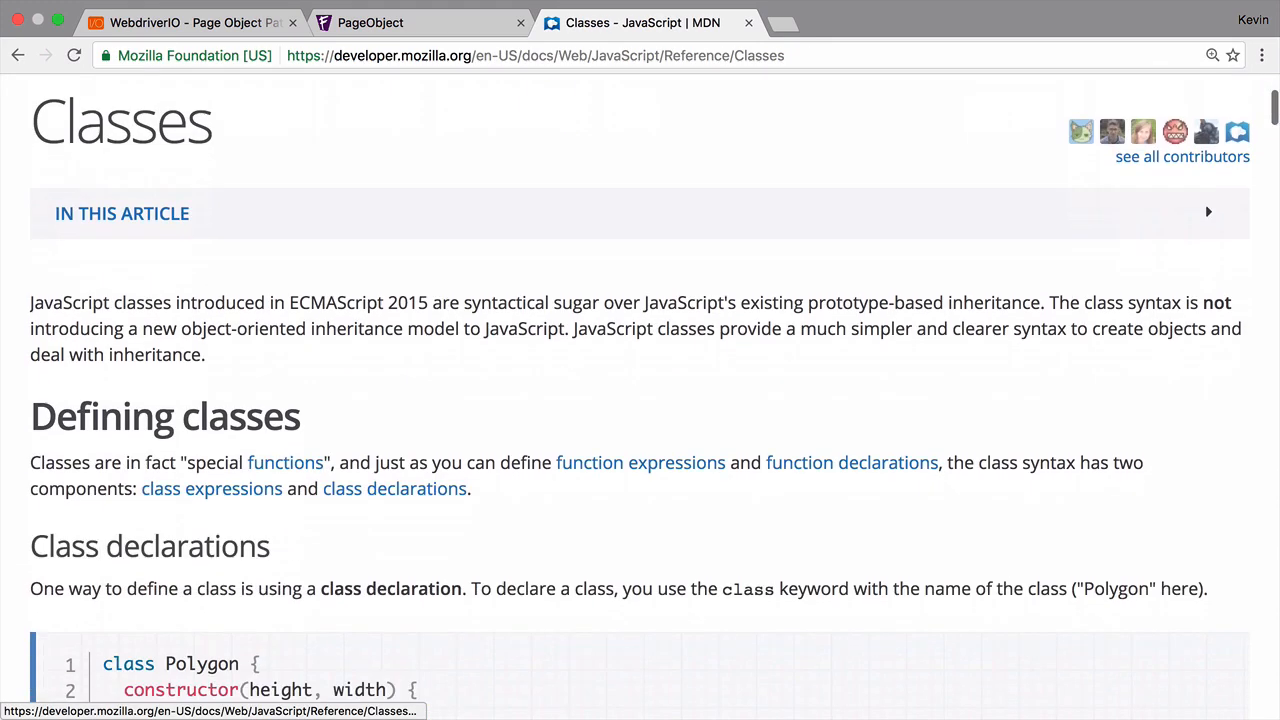
pyautogui.scroll(-3)
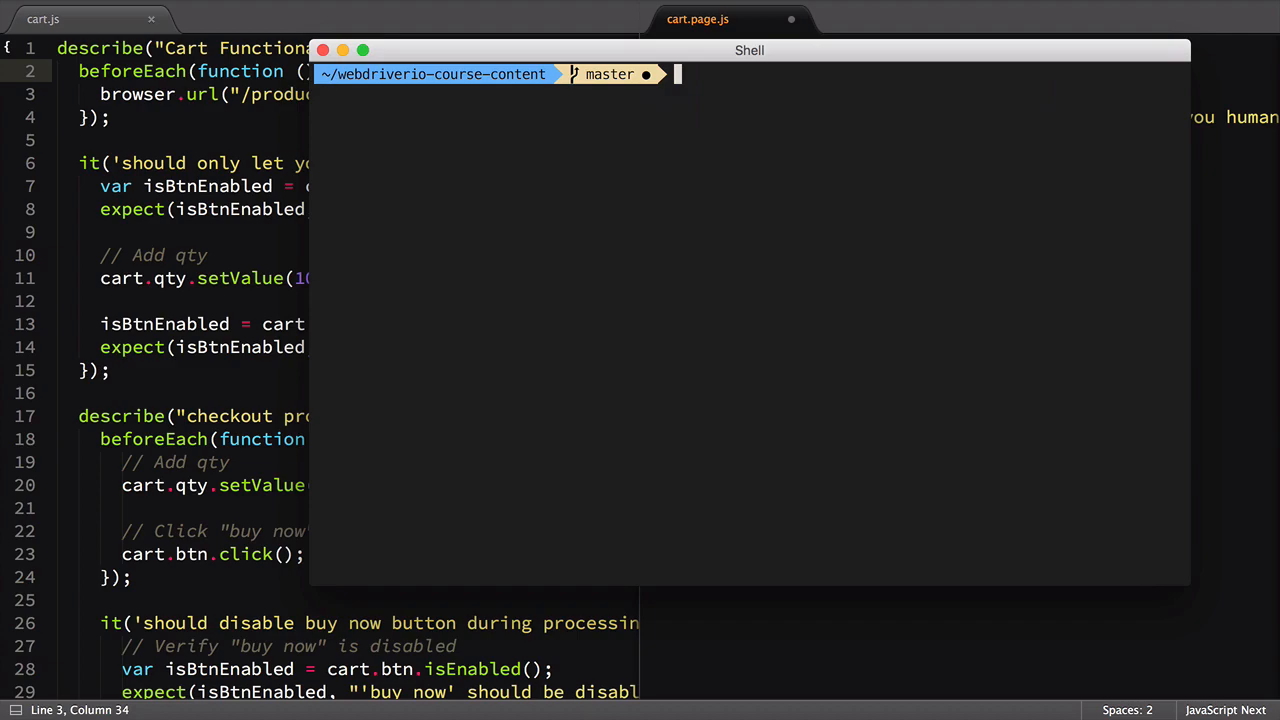
# - Start typing a node command in the project's shell panel
pyautogui.write('node -')
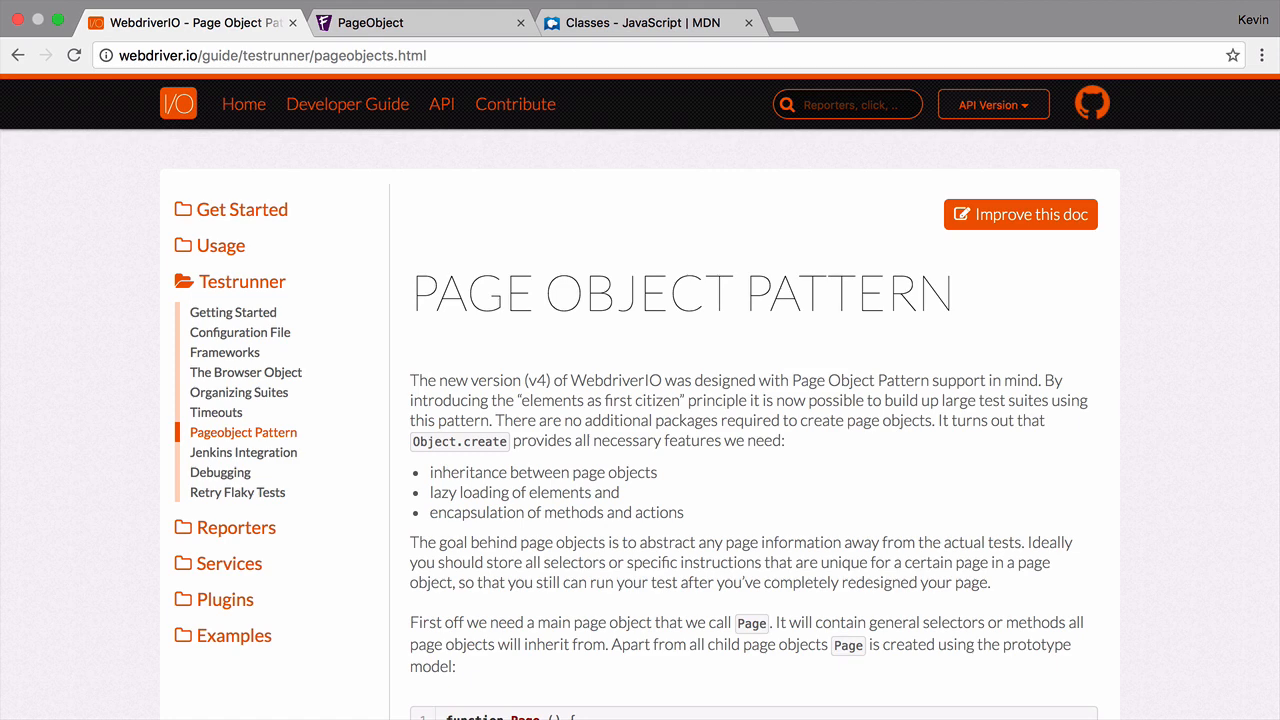
# - Scroll through the Page Object Pattern guide's example page objects
pyautogui.scroll(-3)
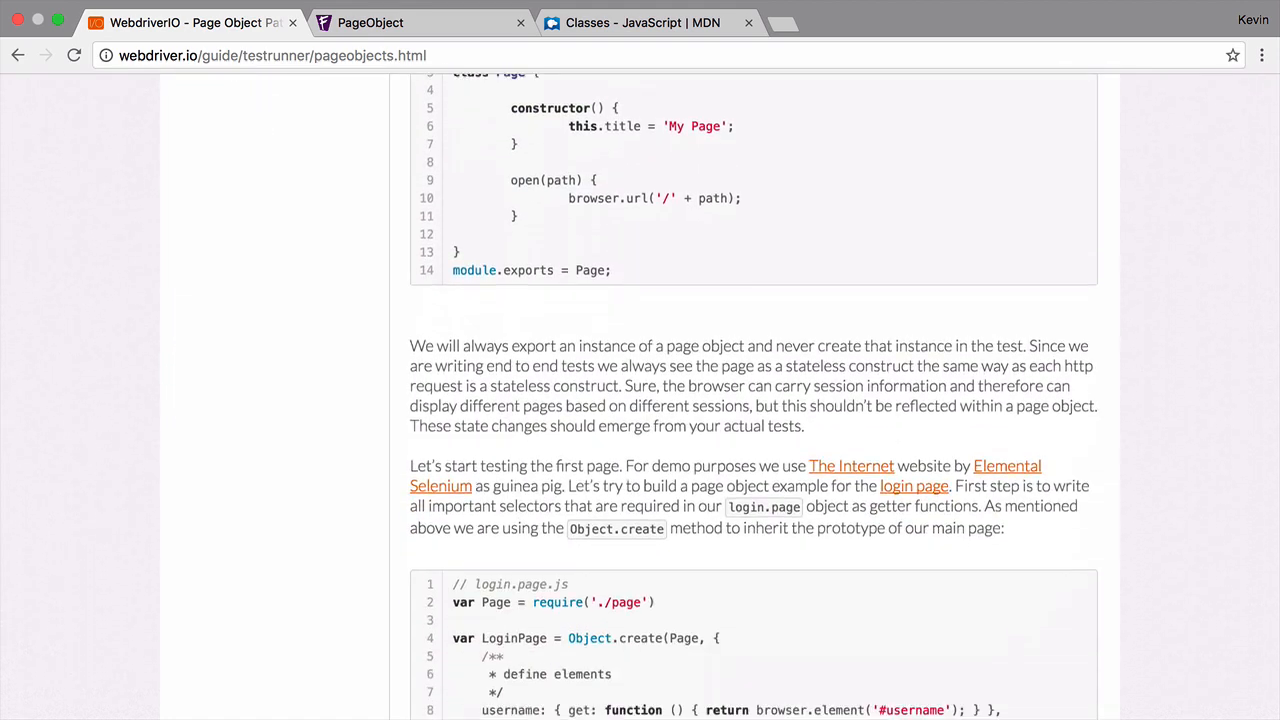
pyautogui.scroll(-3)
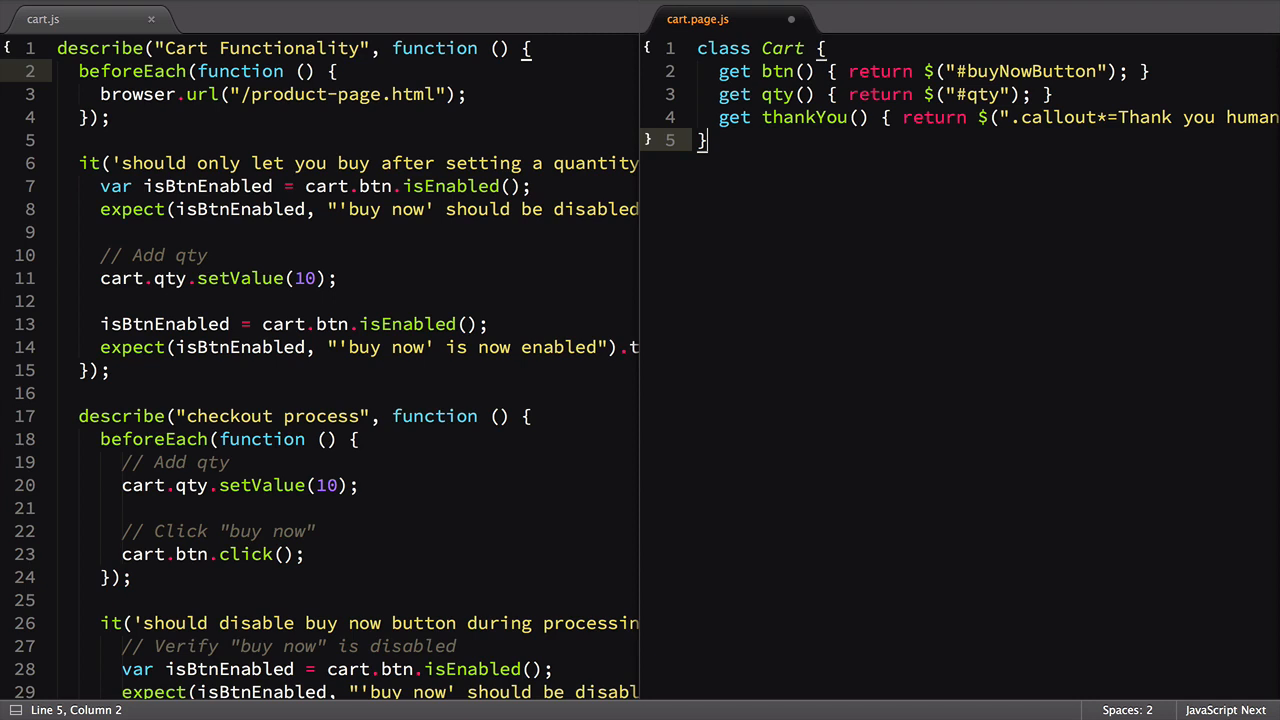
# - Add module.exports = new Cart(); below the Cart class, then move to the top of cart.js
pyautogui.press('Enter')
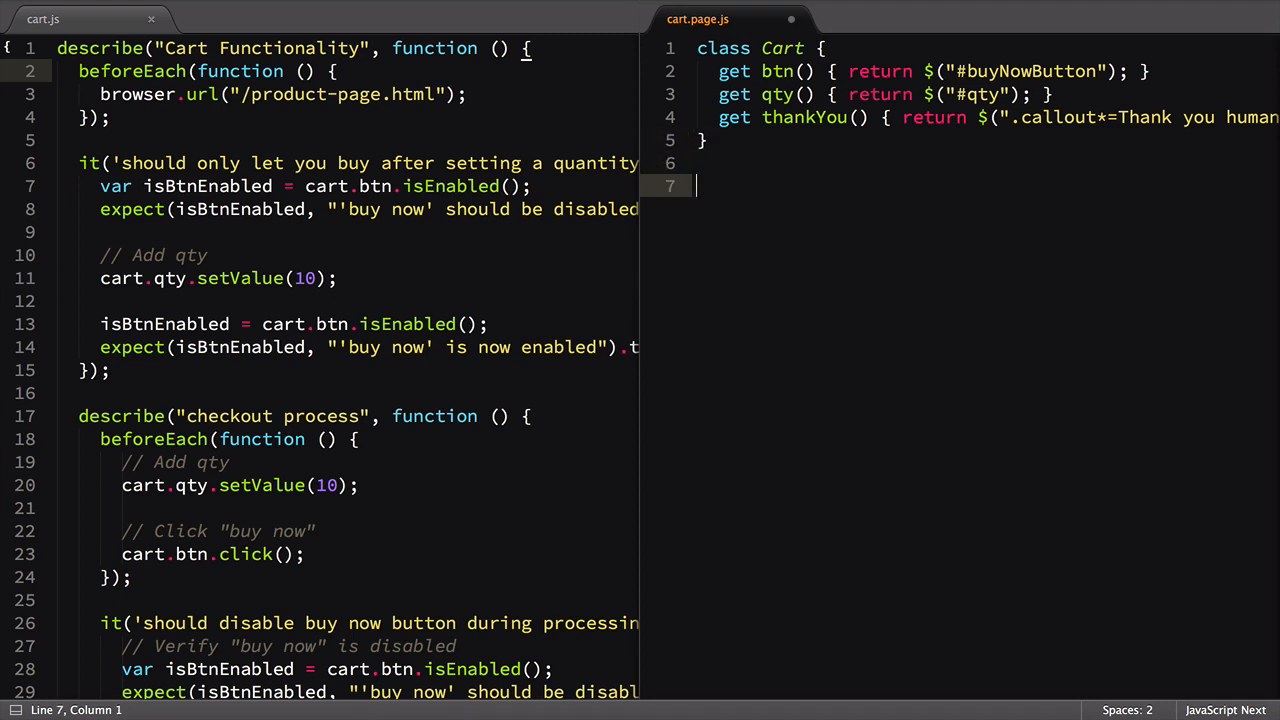
pyautogui.write('module.exports = new C')
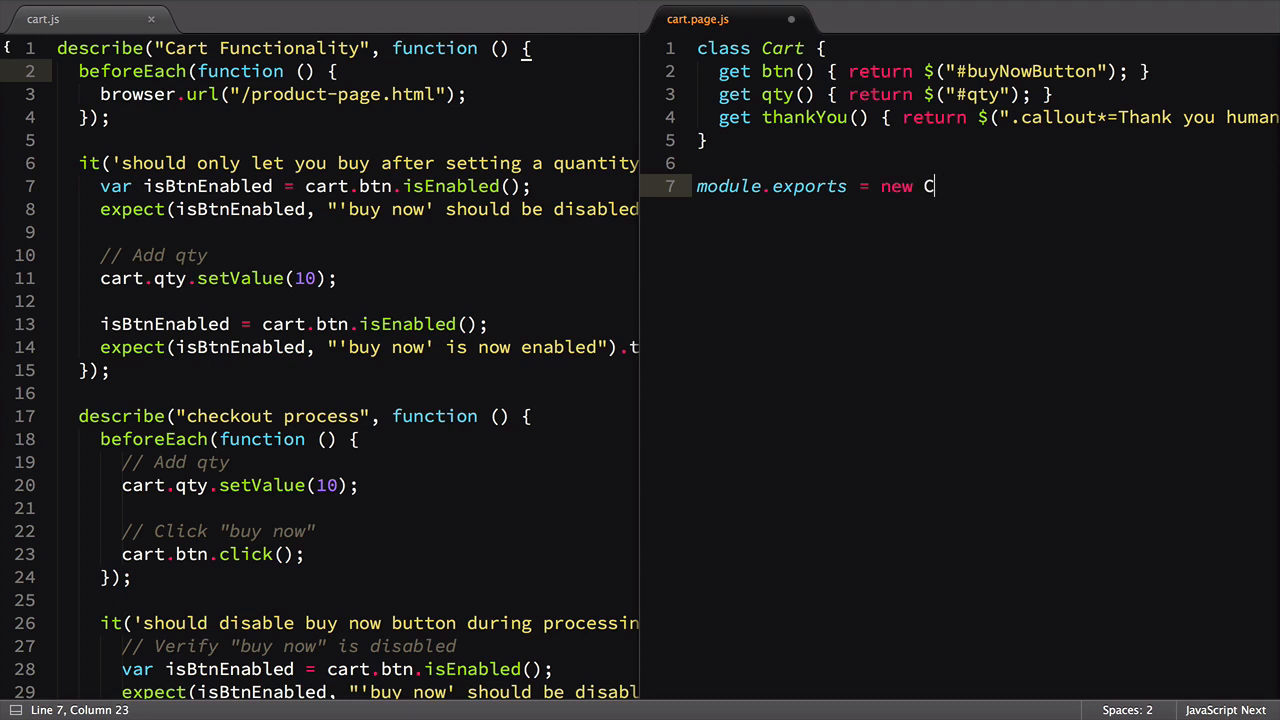
pyautogui.write('art();')
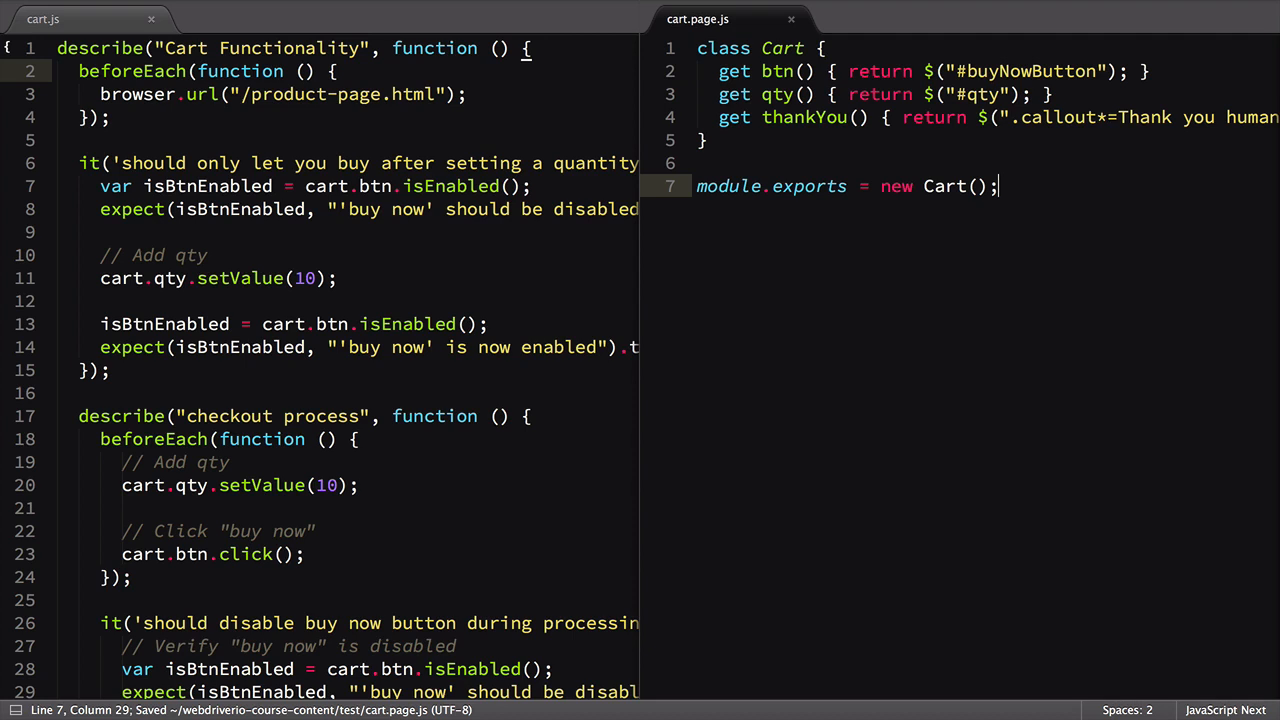
pyautogui.click(60, 48)
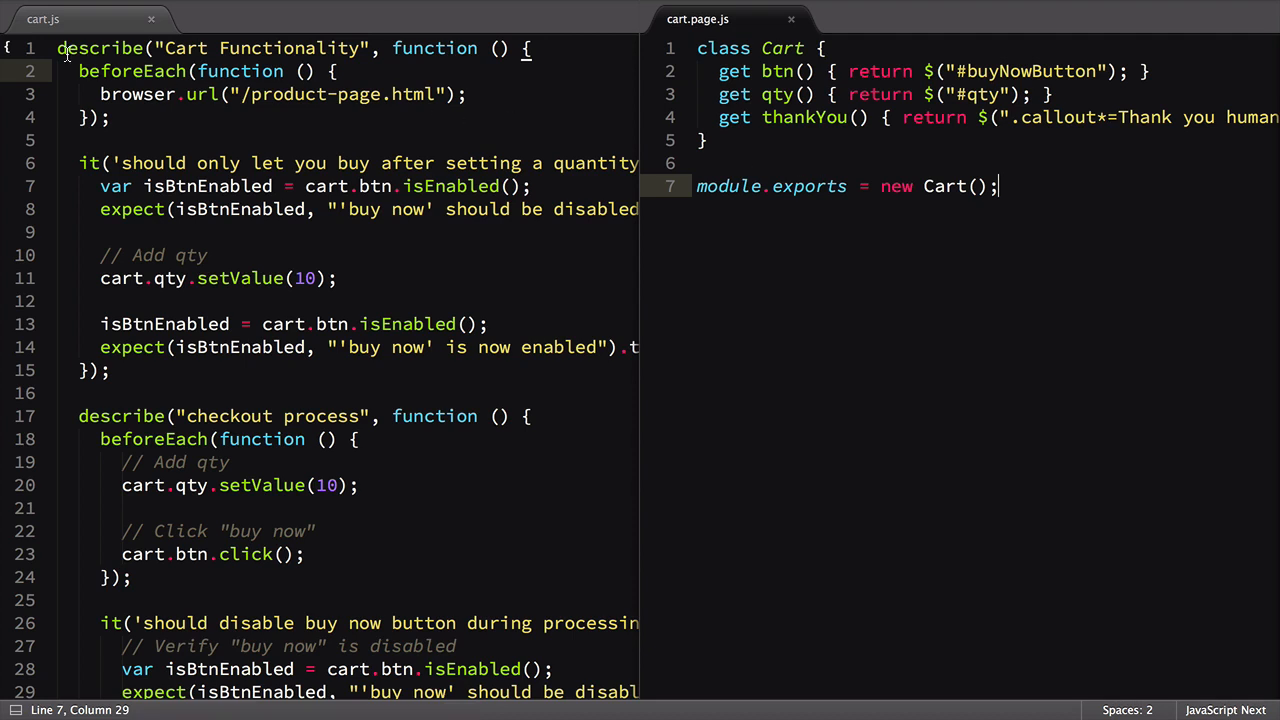
pyautogui.click(58, 48)
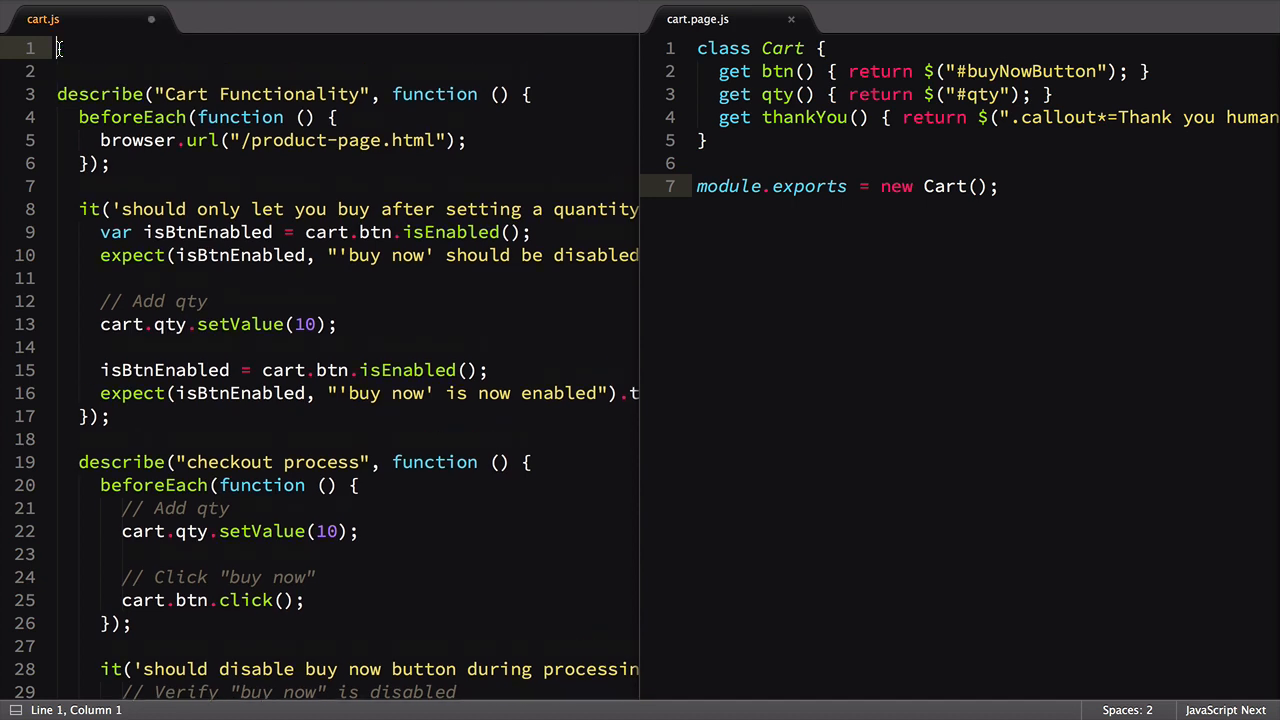
# - Add var cart = require('./cart.page.js'); on line 1 of cart.js and save
pyautogui.write('var cart')
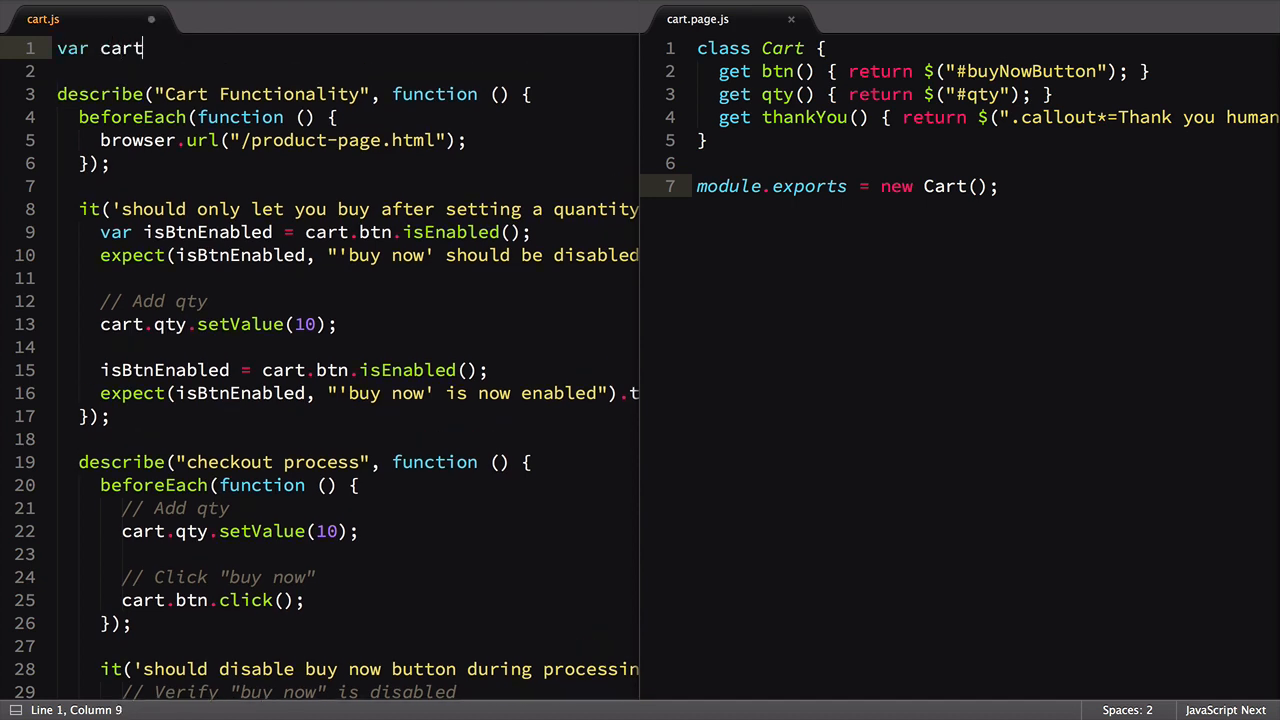
pyautogui.write("= require('./cart.page.js');")
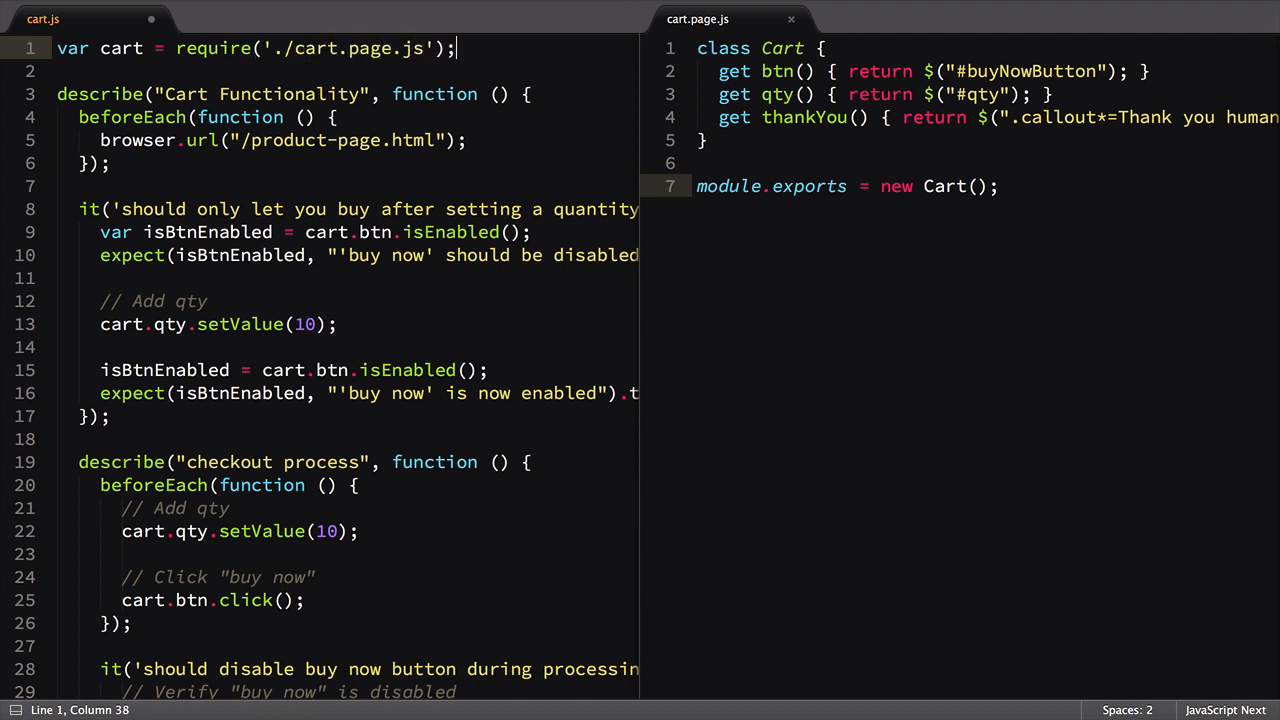
pyautogui.press('ctrl+s')
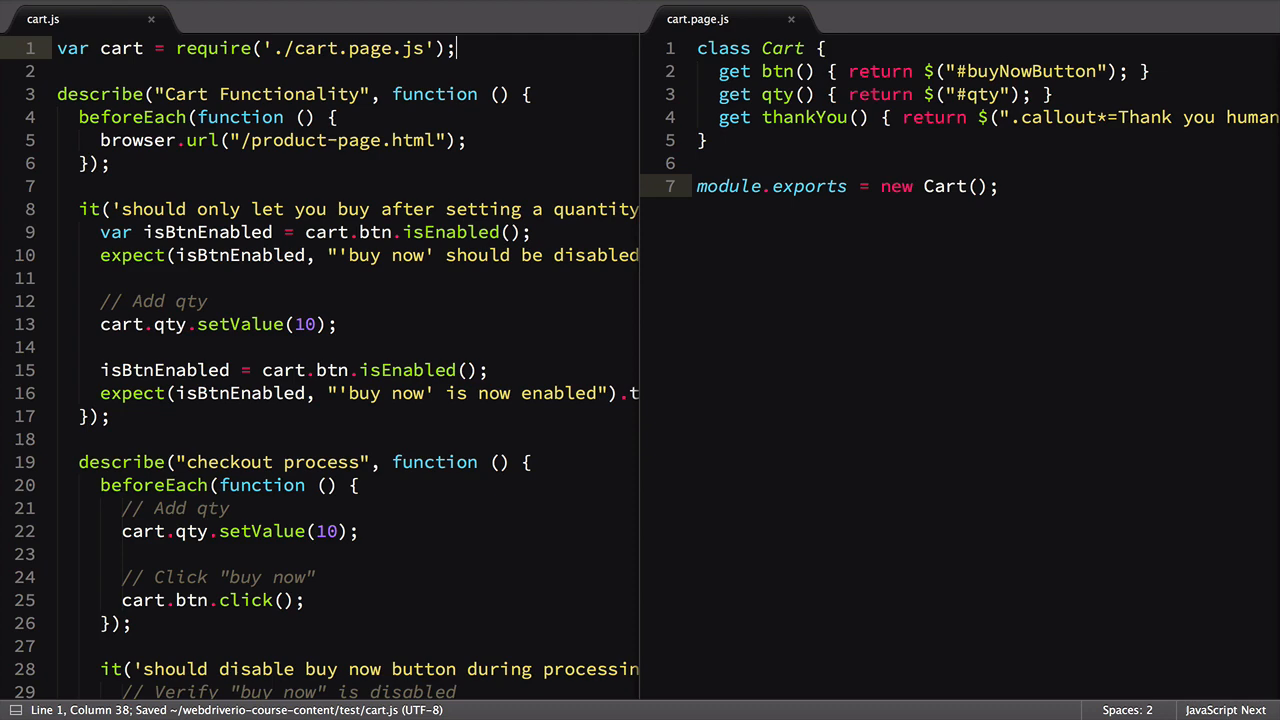
pyautogui.press('ctrl+p')
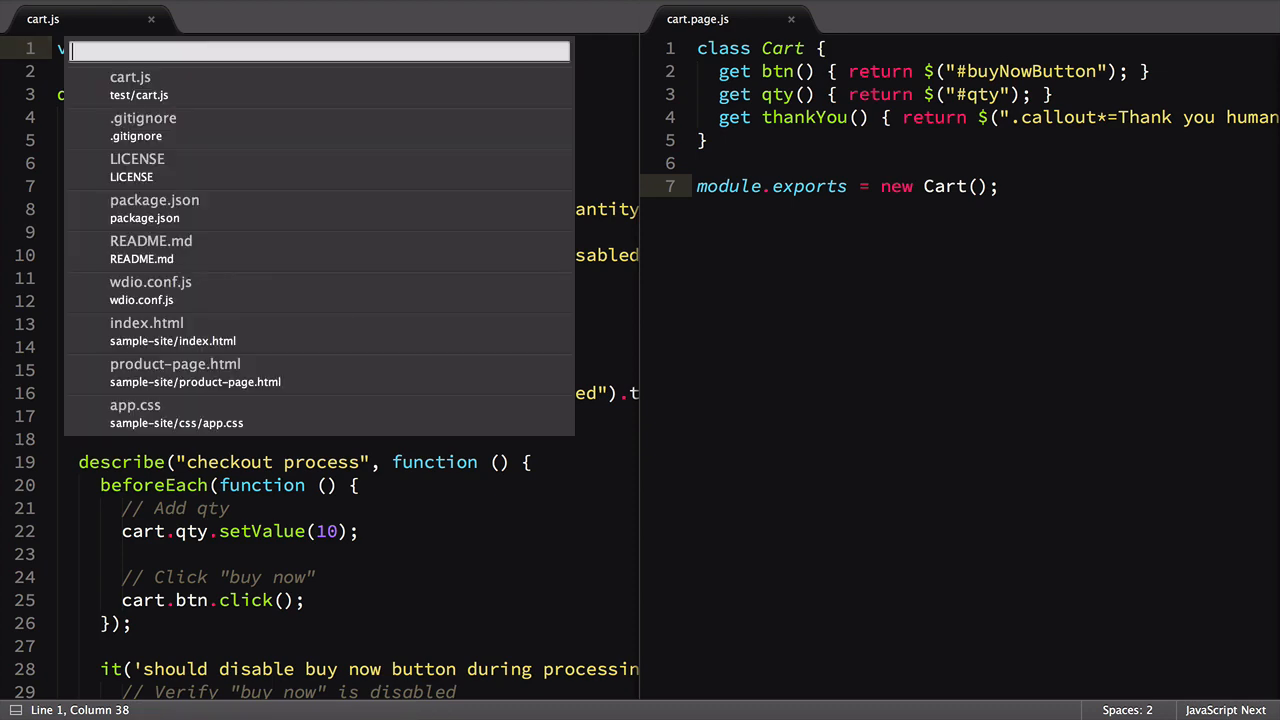
# - In wdio.conf.js replace the exclude placeholder comment with './test/**/*.page.js'
pyautogui.click(150, 280)
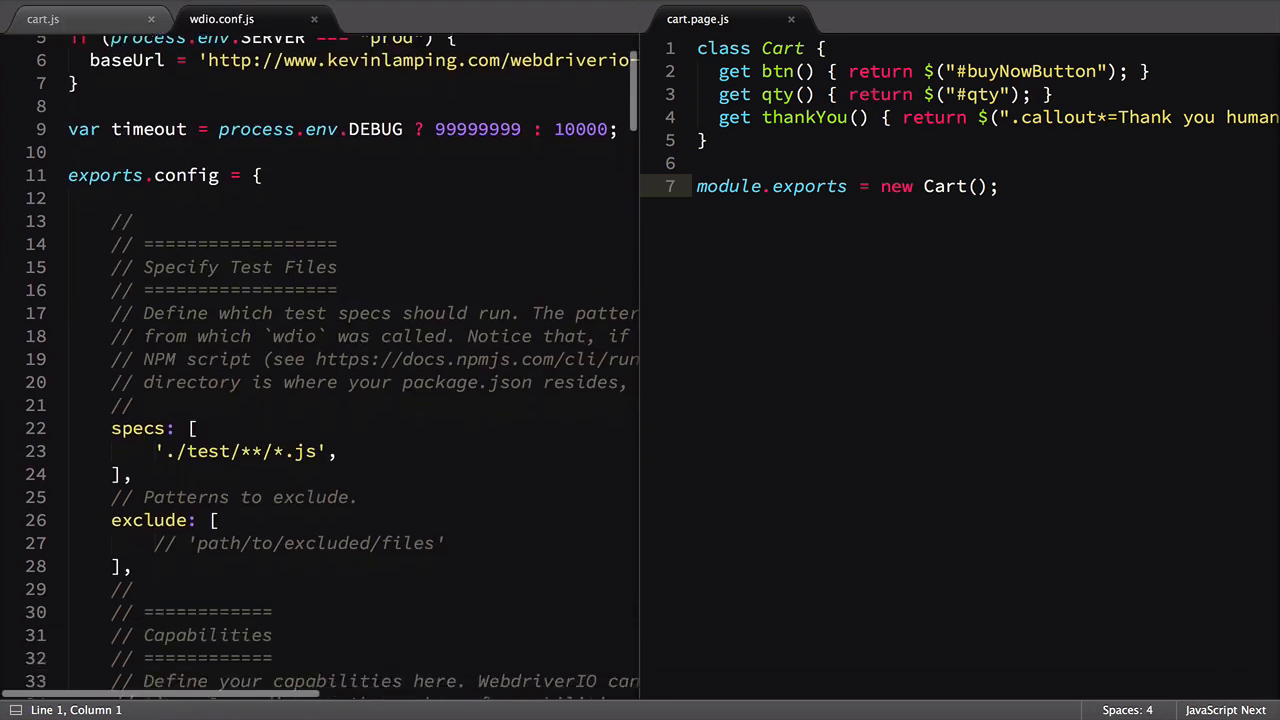
pyautogui.scroll(-3)
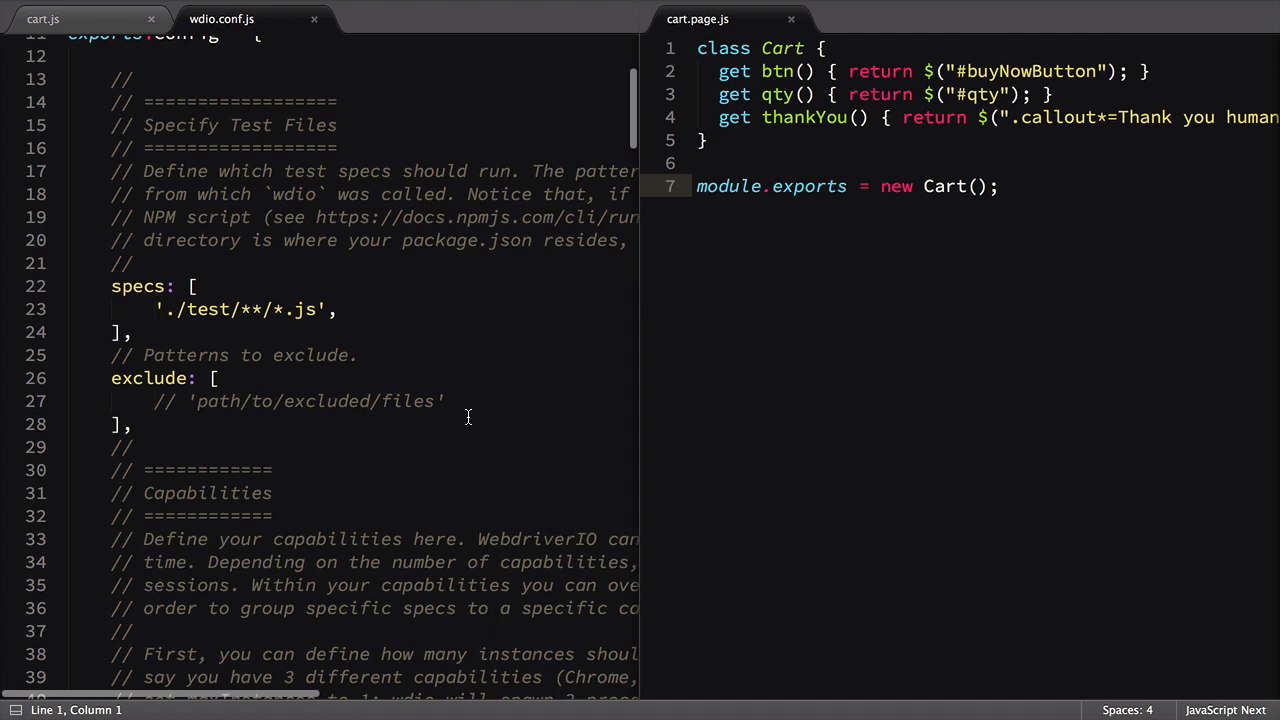
pyautogui.tripleClick(300, 400)
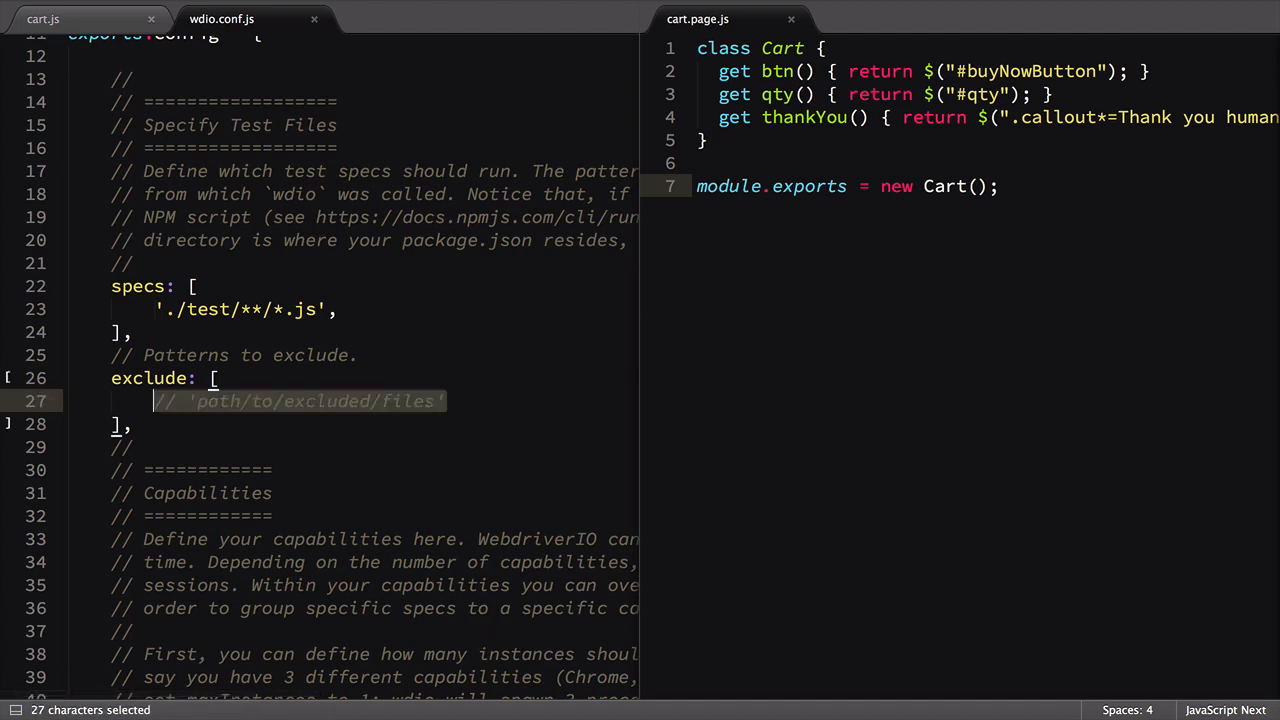
pyautogui.write('./test/**/*.page.')
pyautogui.write('npm')
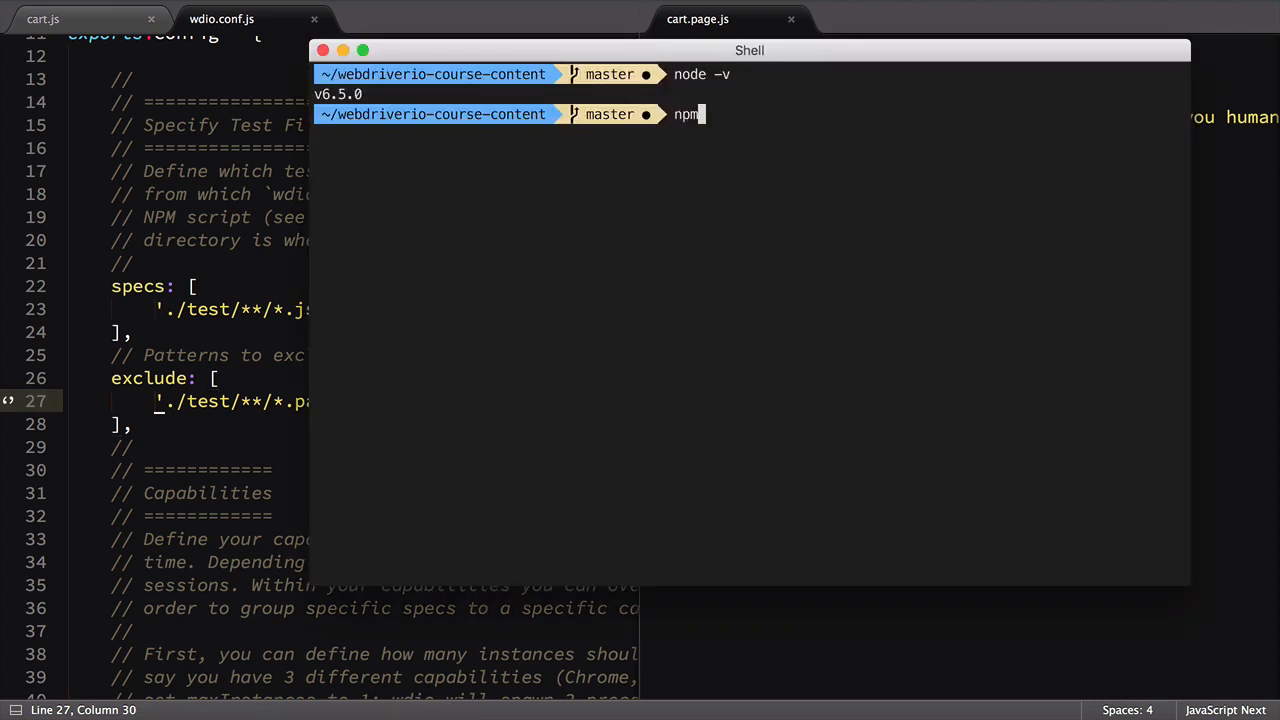
# - Type npm test -- --spec=test/cart.js in the shell to run only the cart spec
pyautogui.write('test -- --spec=test/cart.j')
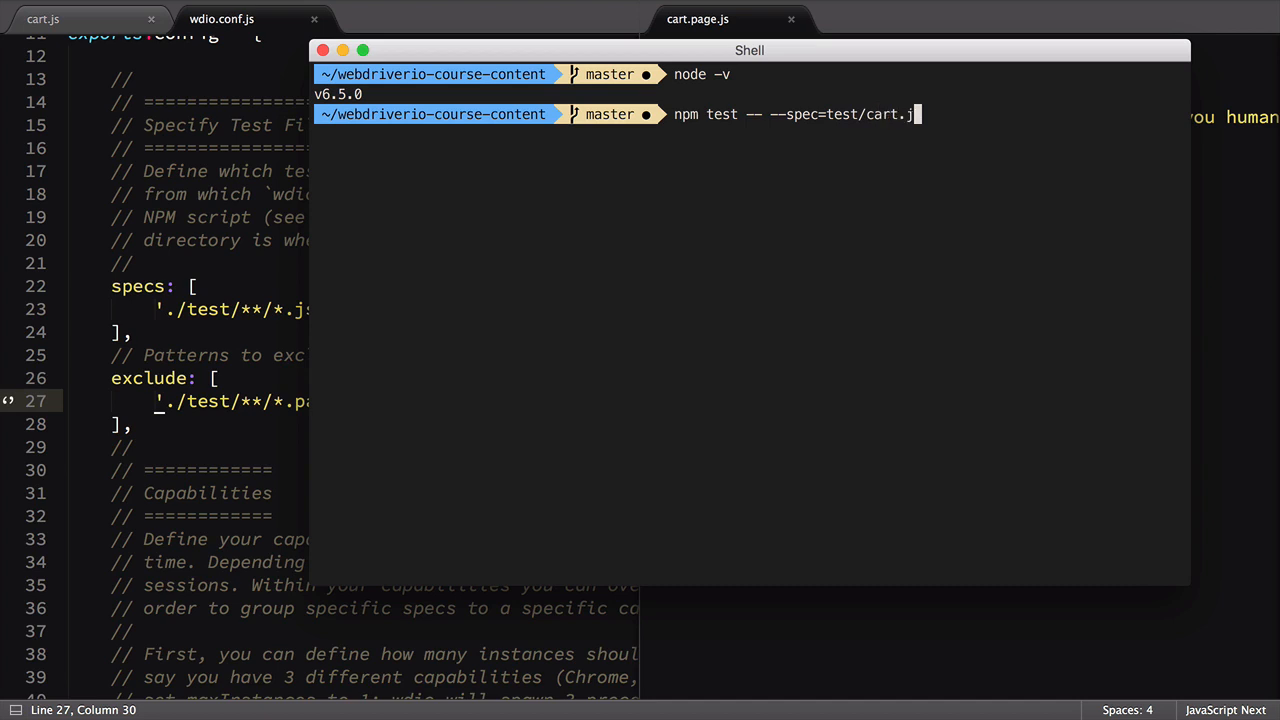